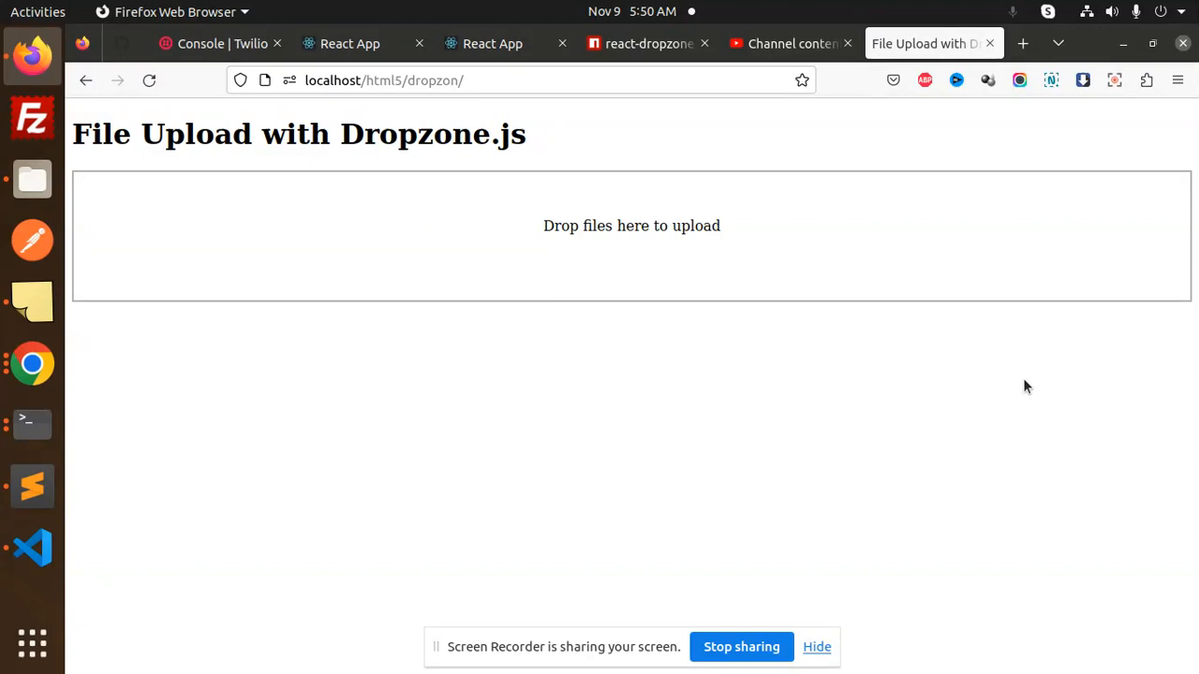
{"action": "mouse_move", "coordinate": [618, 234]}
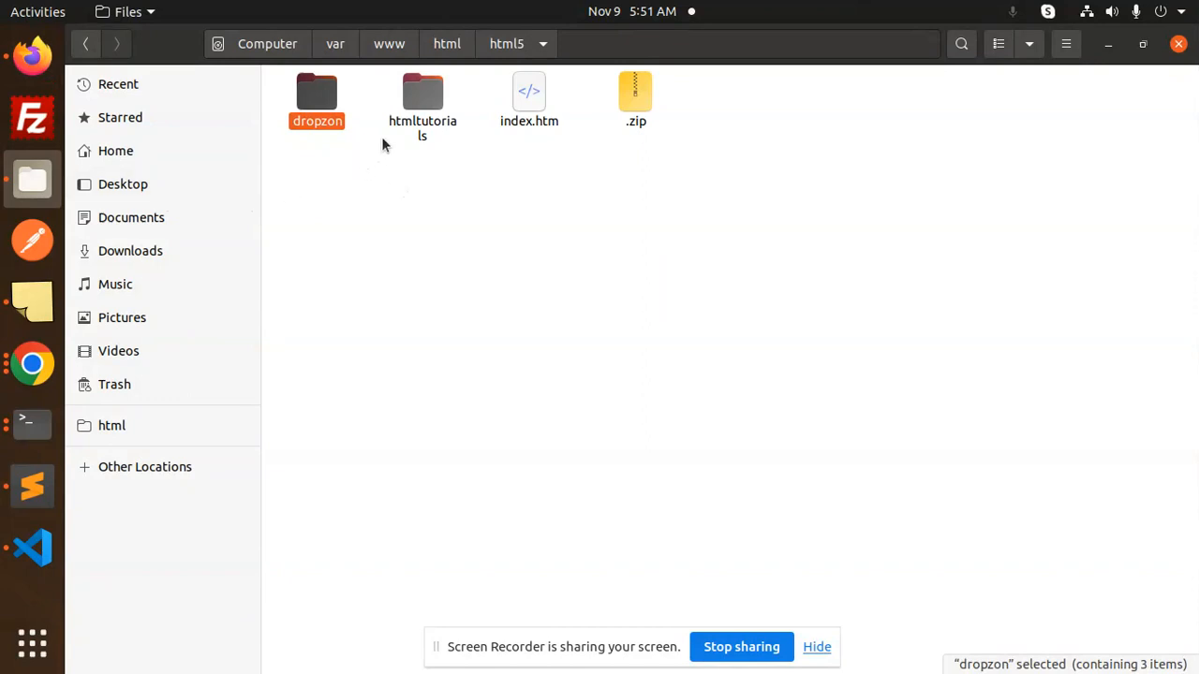
Step: Open the dropzon project folder and browse to the Desktop folder holding the JPG image
{"action": "double_click", "coordinate": [316, 98]}
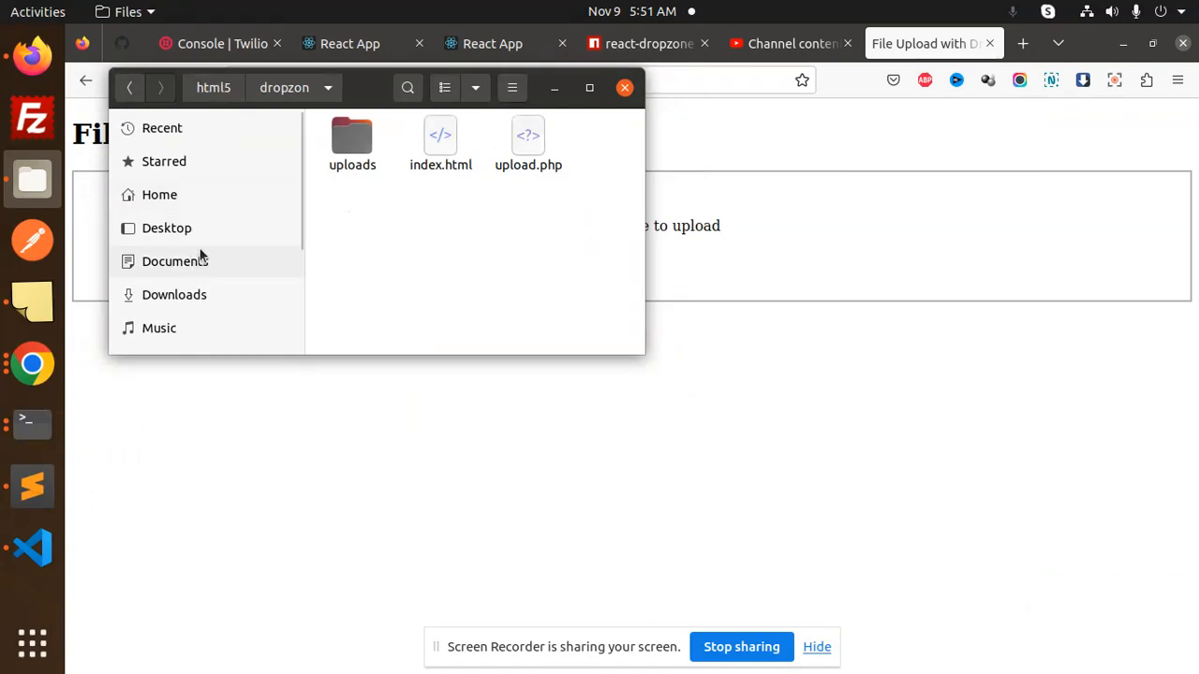
{"action": "left_click", "coordinate": [166, 227]}
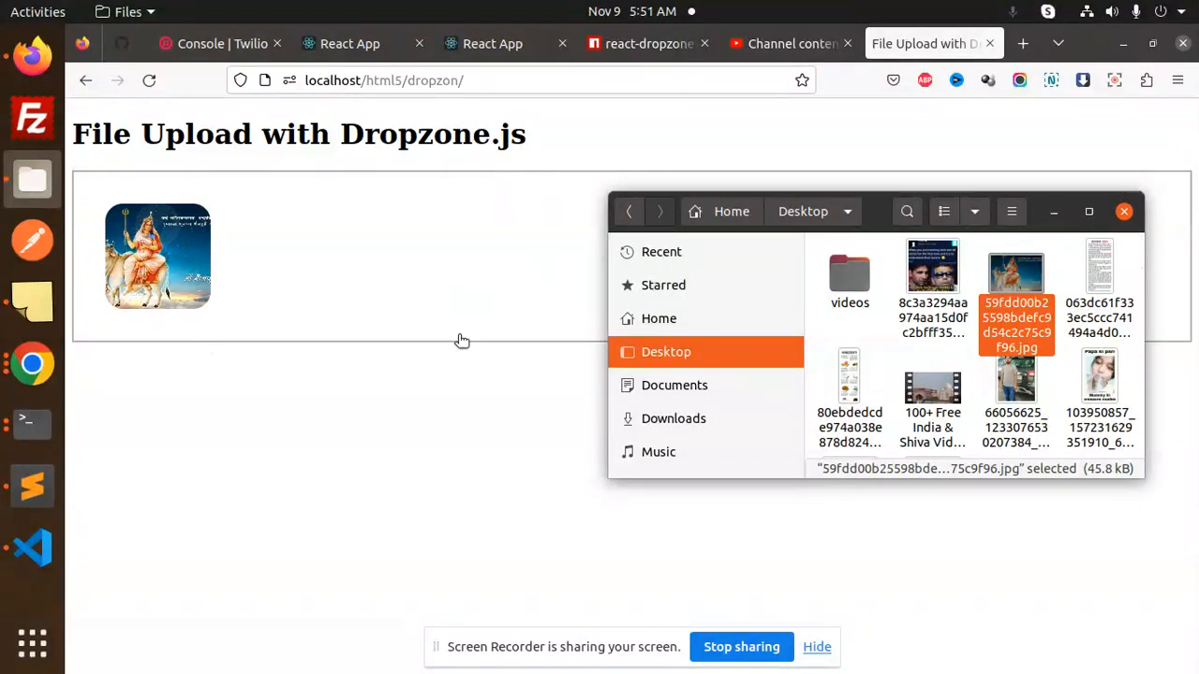
Step: In VS Code, expand the uploads folder and preview the uploaded keyboard image
{"action": "left_click", "coordinate": [32, 548]}
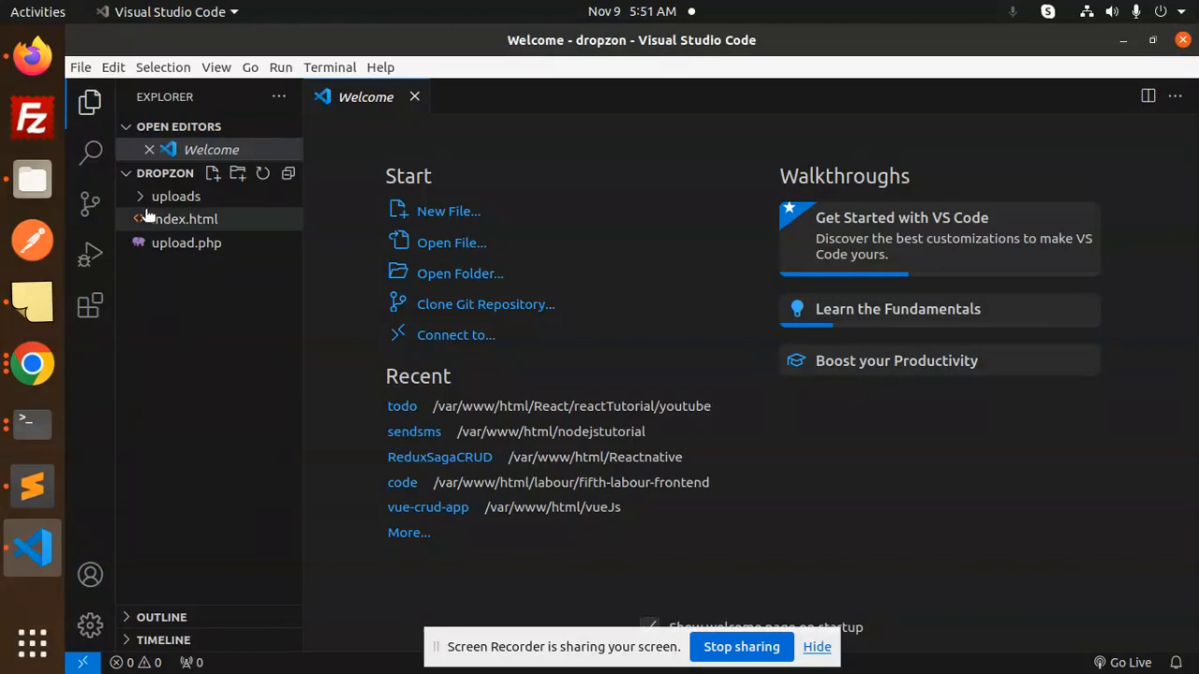
{"action": "left_click", "coordinate": [175, 195]}
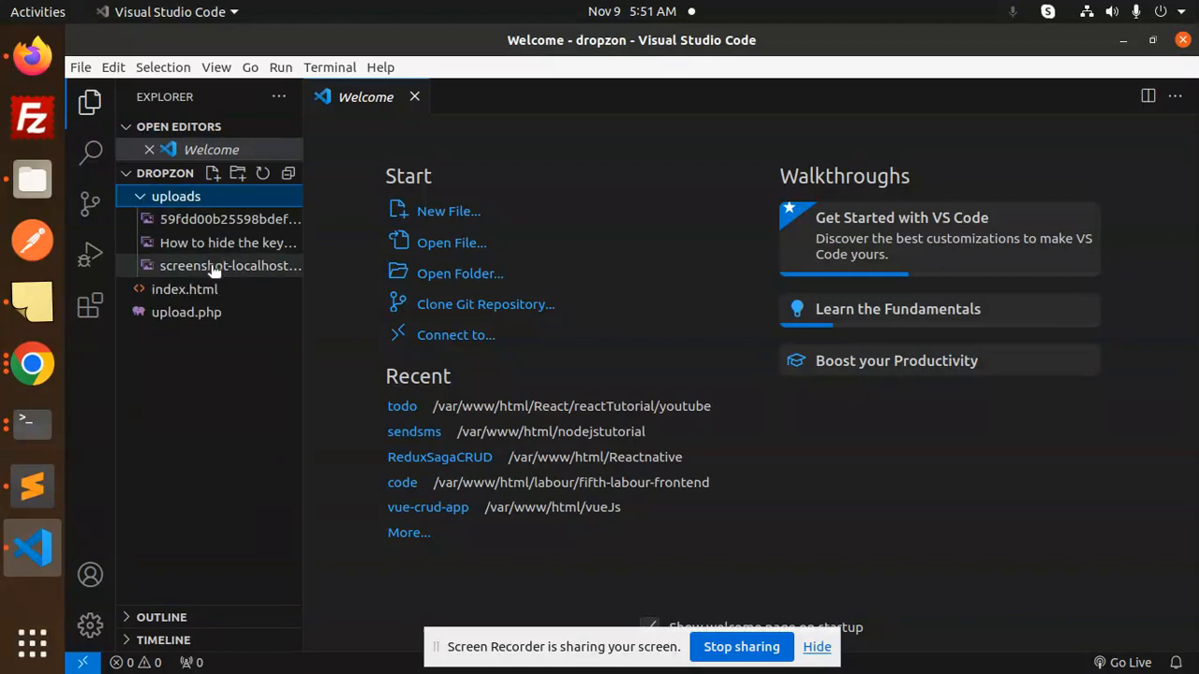
{"action": "double_click", "coordinate": [228, 241]}
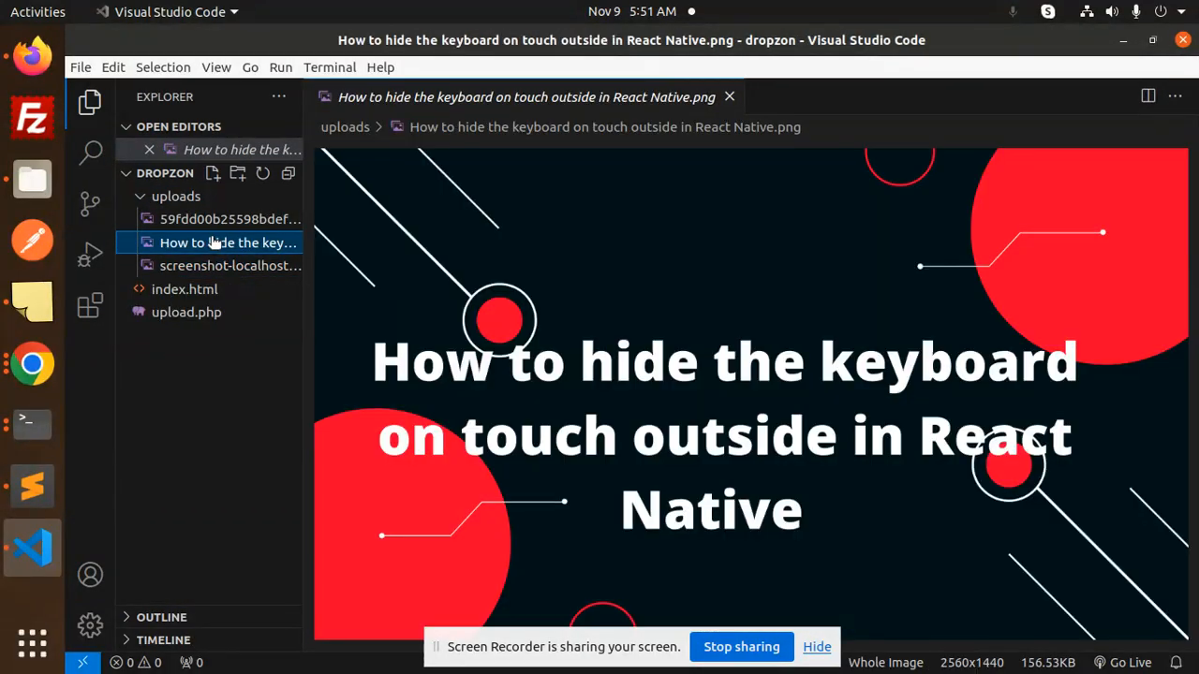
{"action": "left_click", "coordinate": [230, 218]}
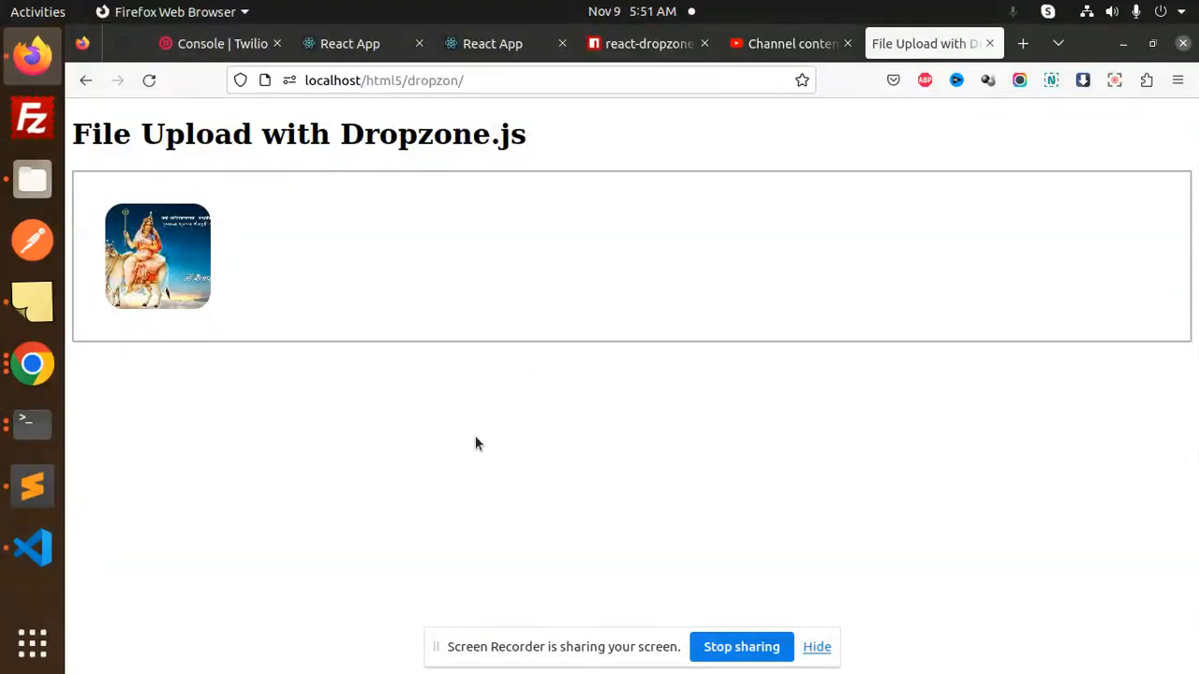
{"action": "mouse_move", "coordinate": [425, 412]}
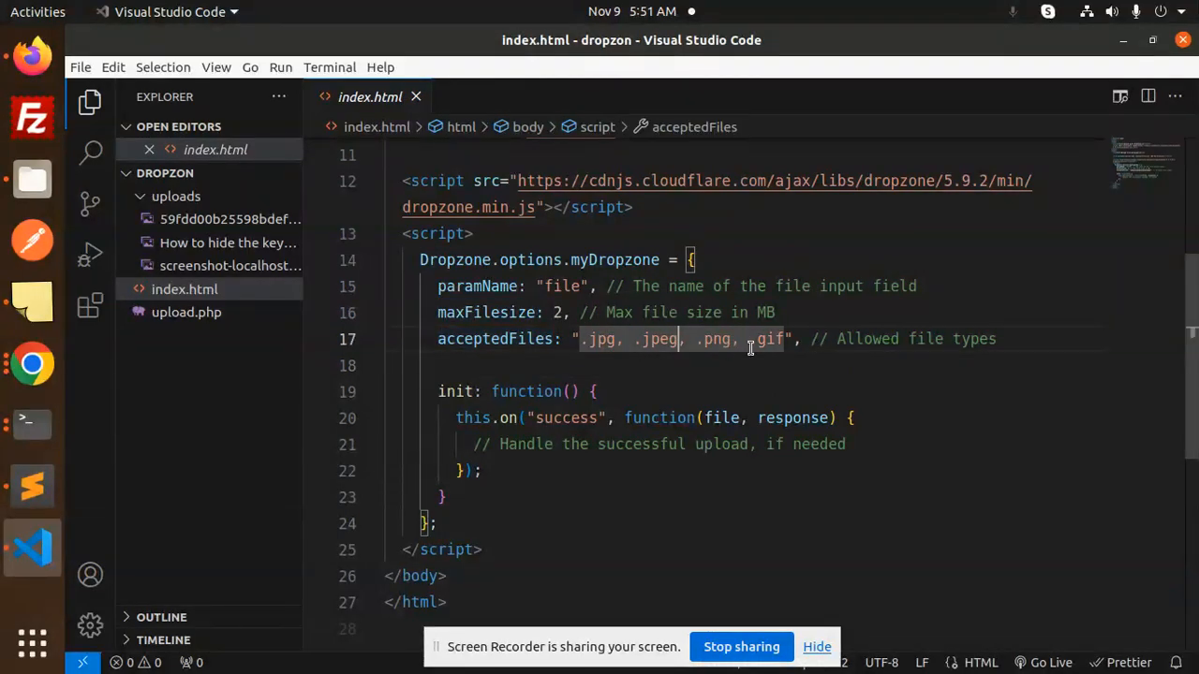
Step: Highlight the accepted file types and the success handler comment in index.html's Dropzone config
{"action": "double_click", "coordinate": [455, 392]}
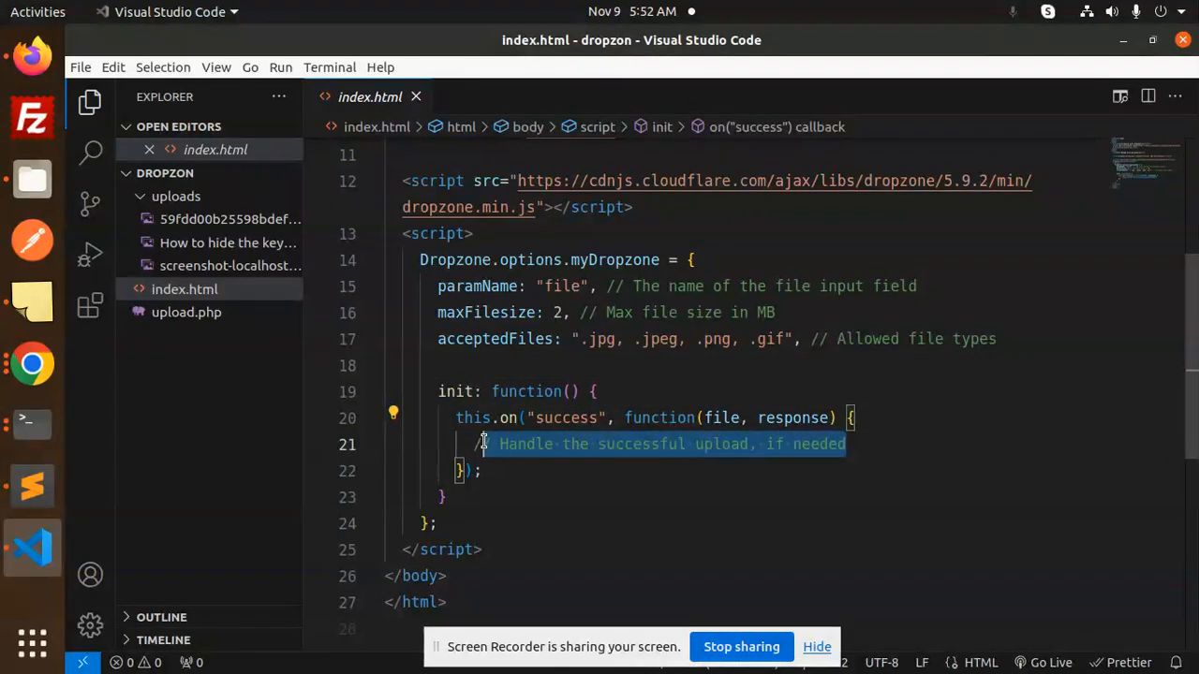
{"action": "left_click", "coordinate": [914, 418]}
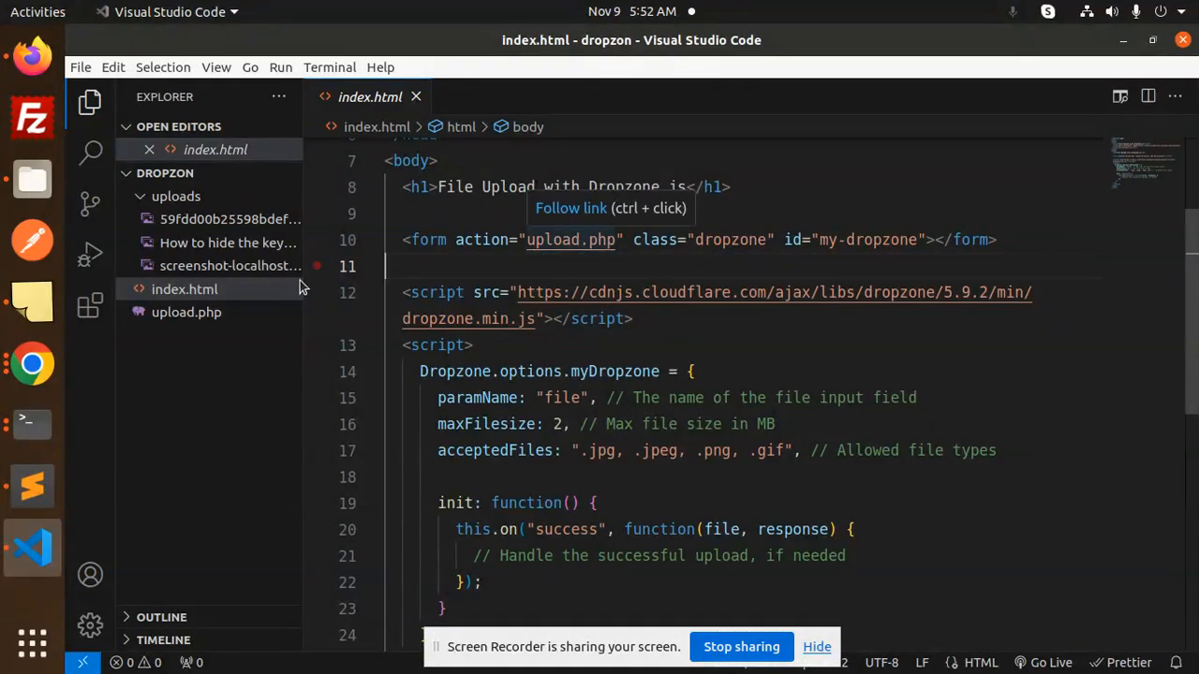
Step: Open upload.php and highlight the UPLOAD_ERR_NO_TMP_DIR error case
{"action": "left_click", "coordinate": [186, 312]}
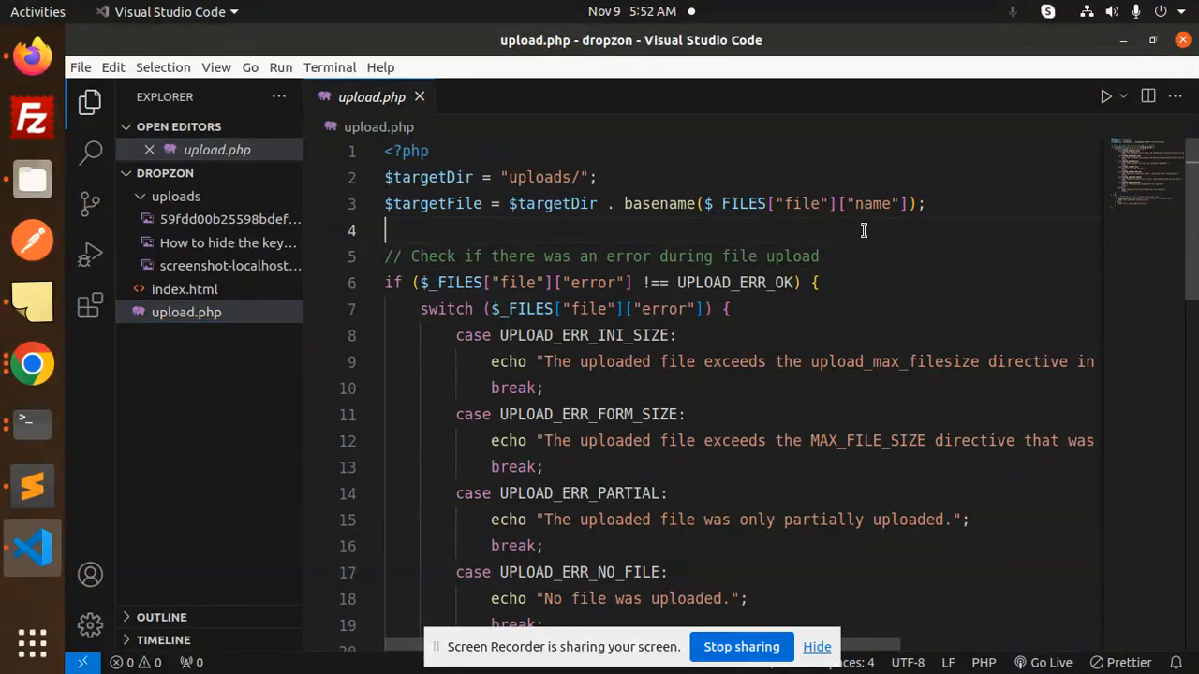
{"action": "mouse_move", "coordinate": [555, 173]}
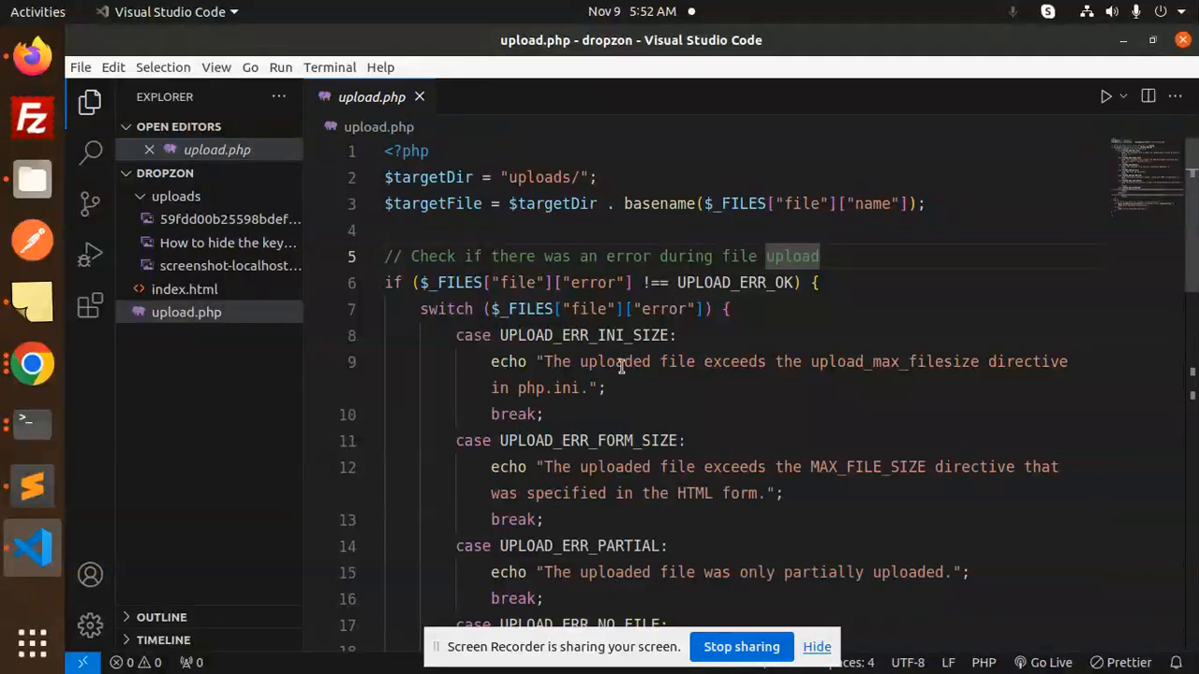
{"action": "scroll", "scroll_direction": "down", "scroll_amount": 3}
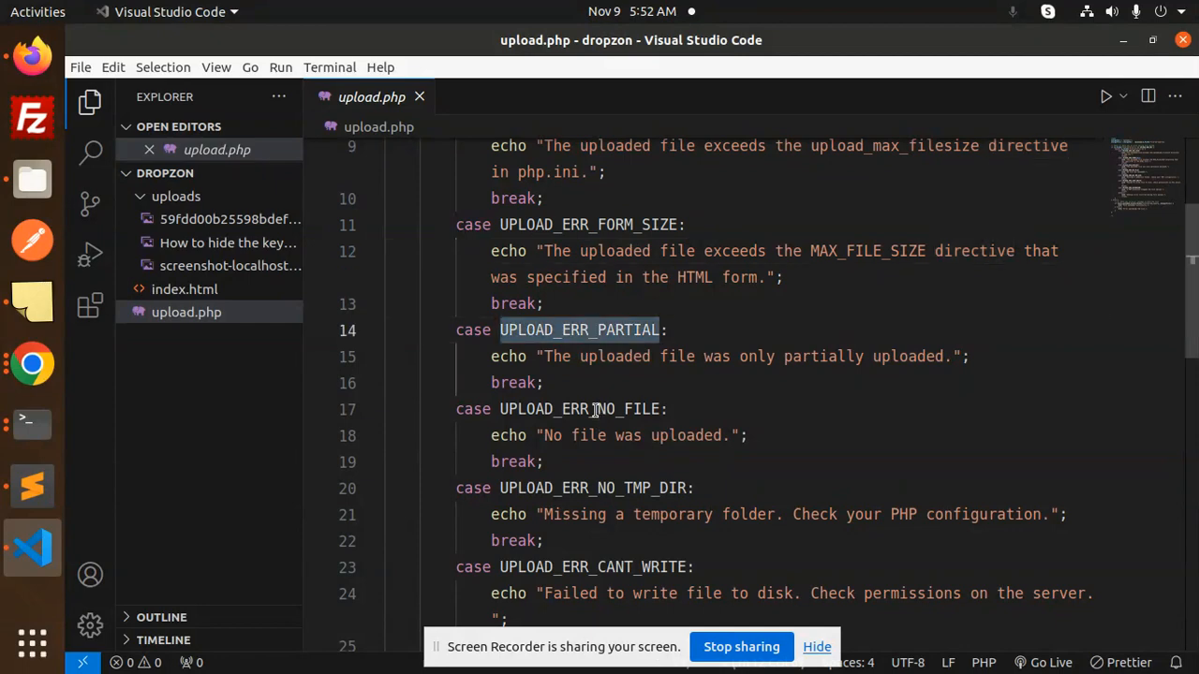
{"action": "double_click", "coordinate": [592, 488]}
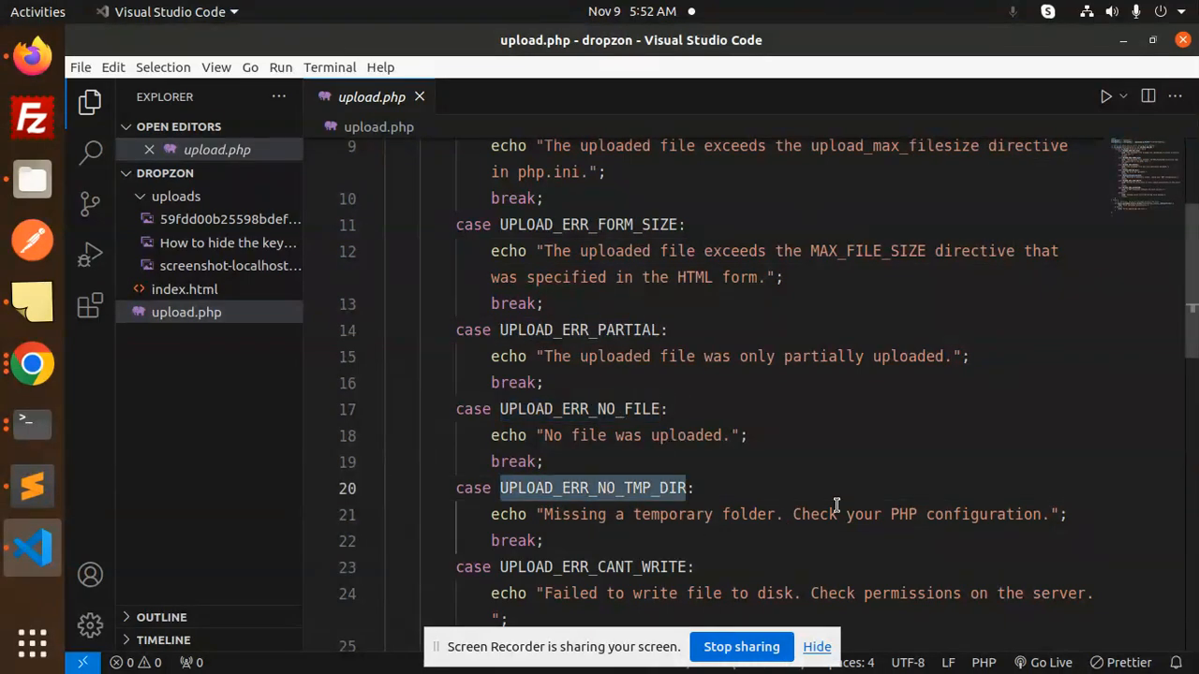
Step: Highlight the move_uploaded_file call, its target file argument, and the upload success message
{"action": "scroll", "scroll_direction": "down", "scroll_amount": 3}
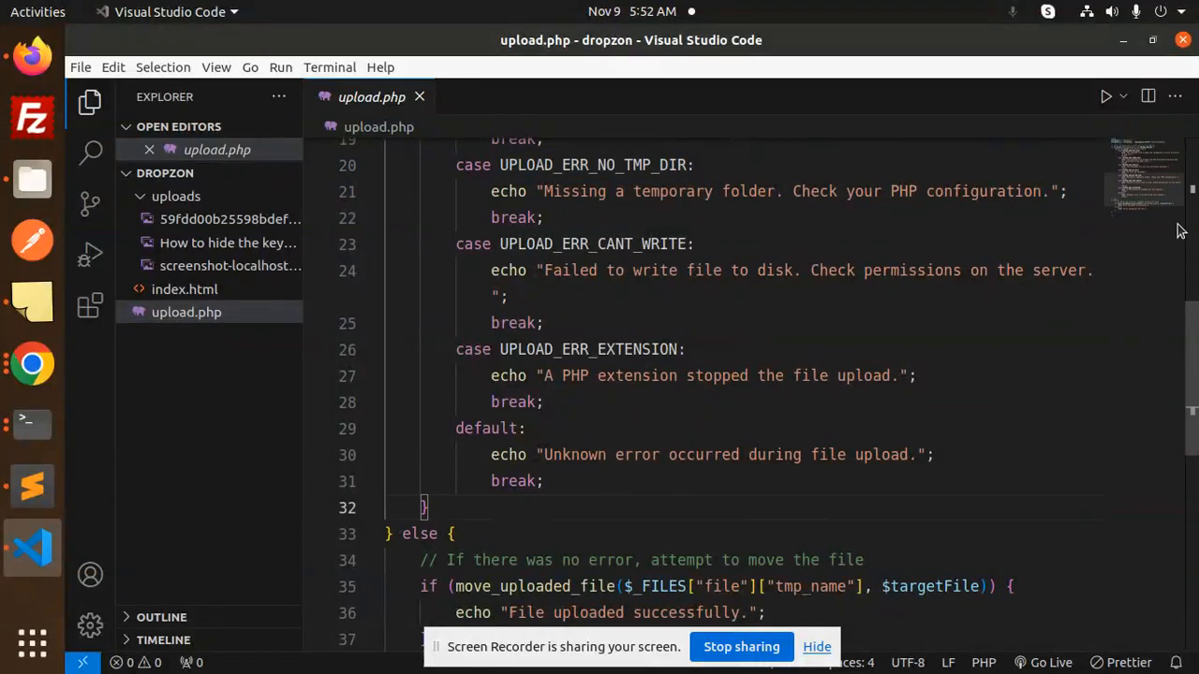
{"action": "scroll", "scroll_direction": "down", "scroll_amount": 3}
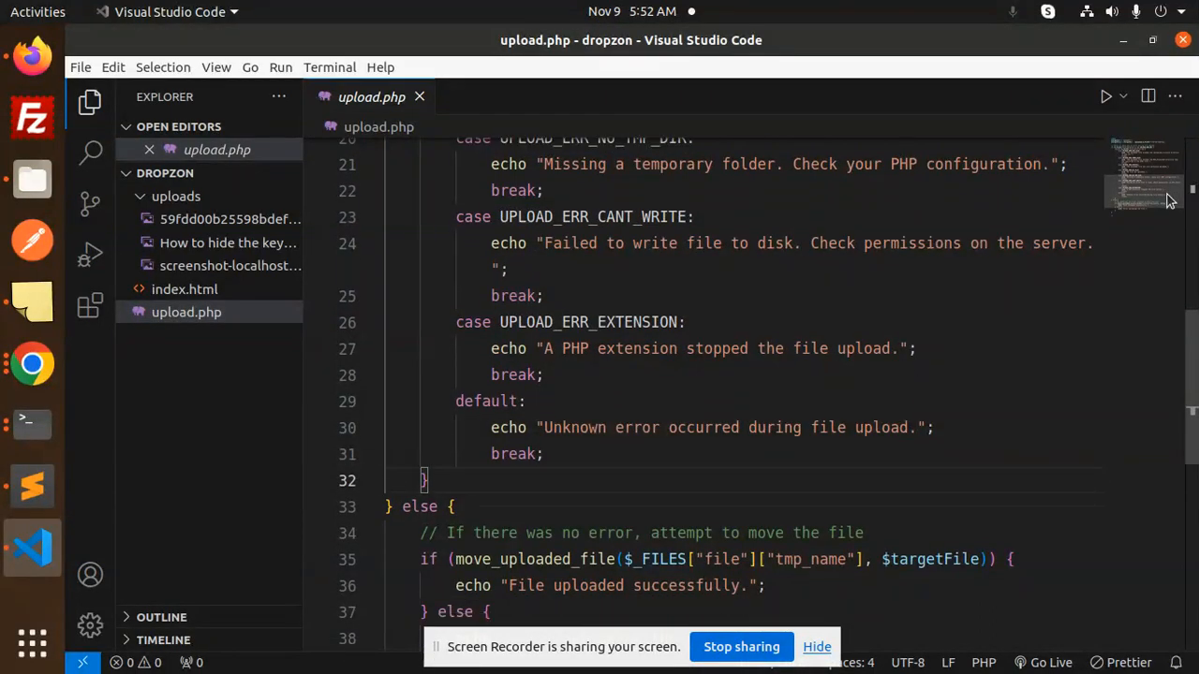
{"action": "scroll", "scroll_direction": "down", "scroll_amount": 3}
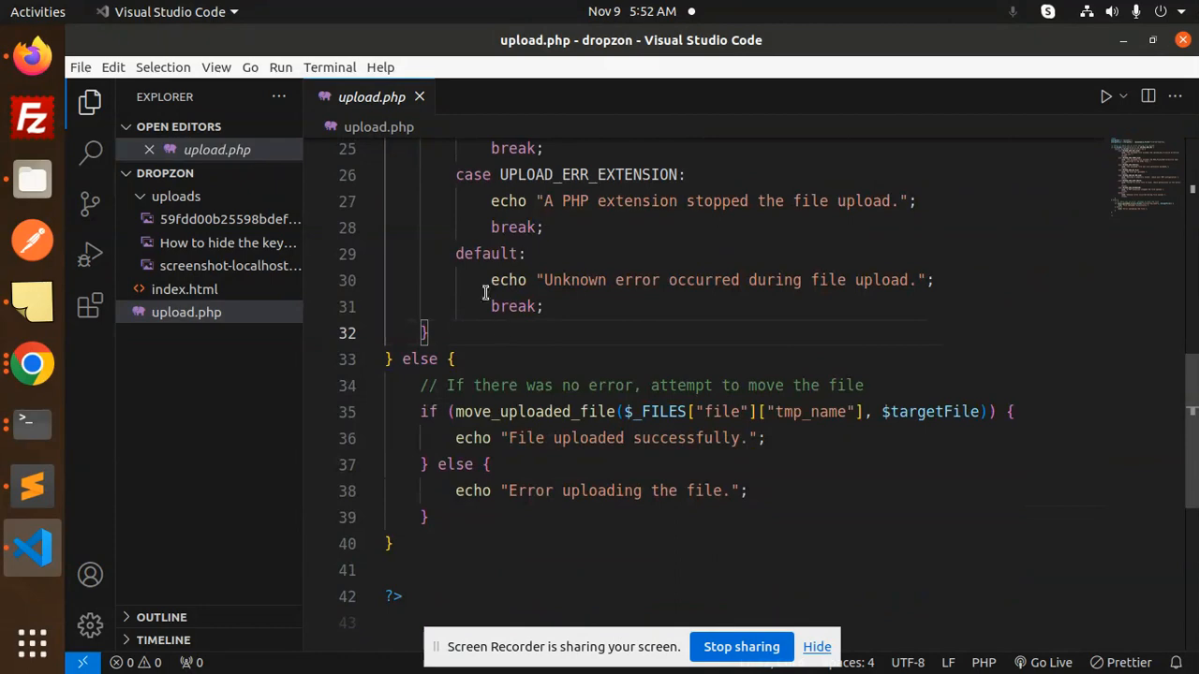
{"action": "double_click", "coordinate": [534, 413]}
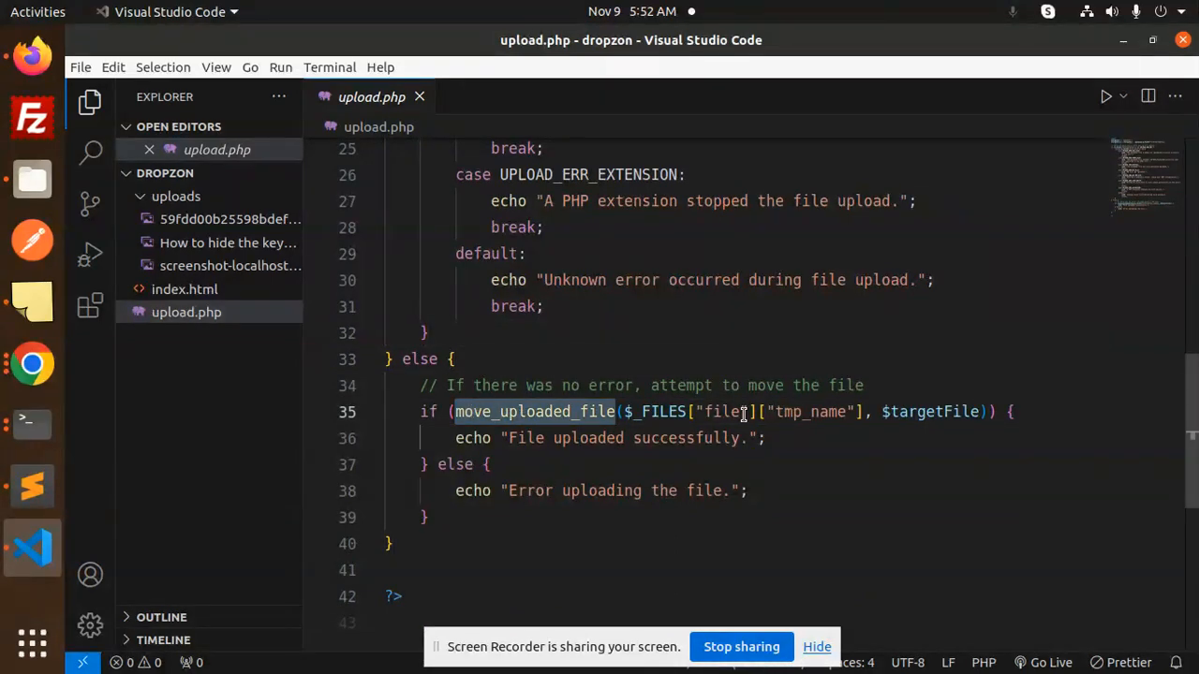
{"action": "left_click", "coordinate": [942, 412]}
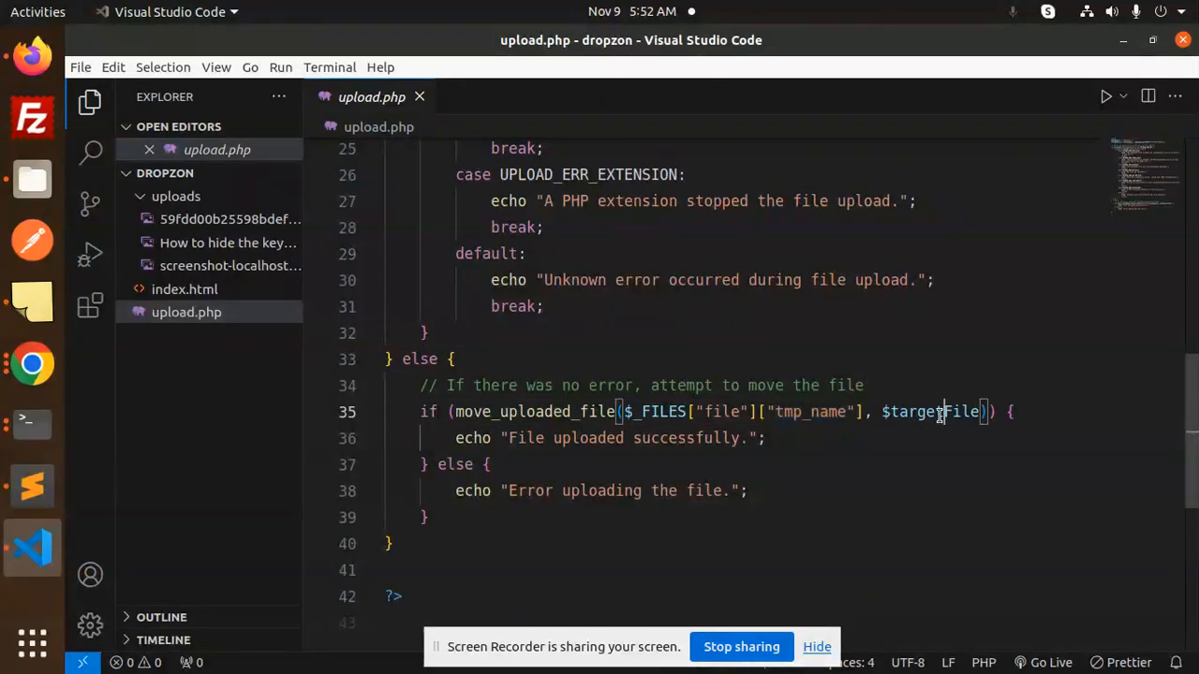
{"action": "double_click", "coordinate": [523, 438]}
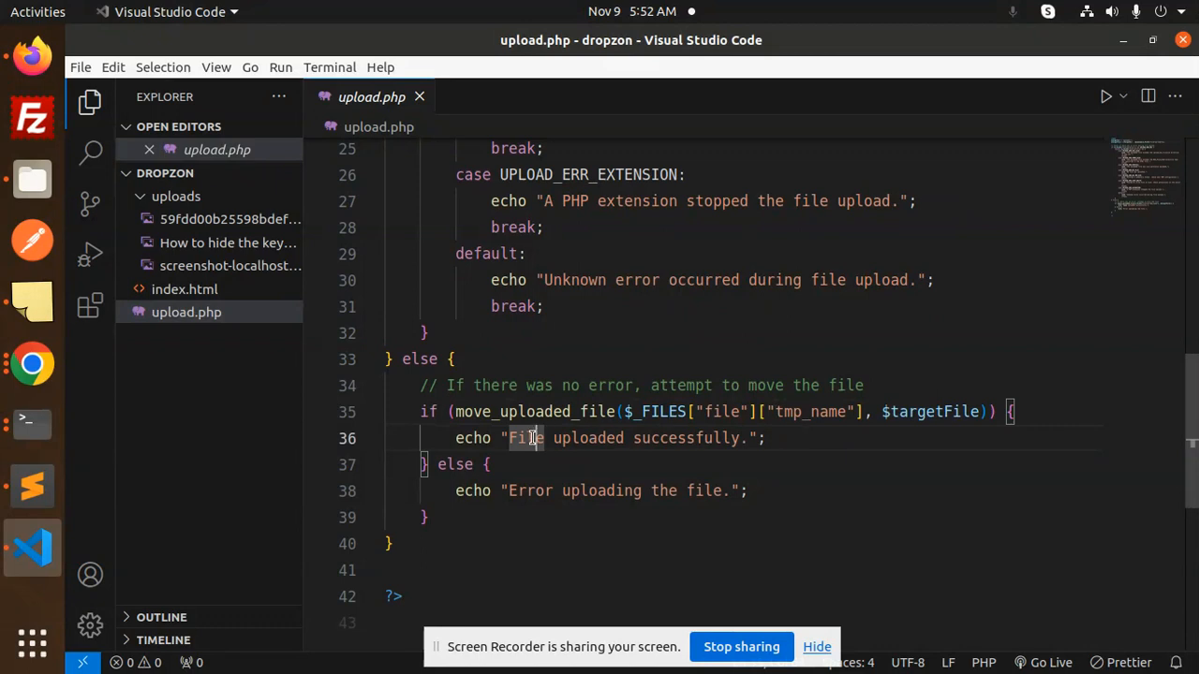